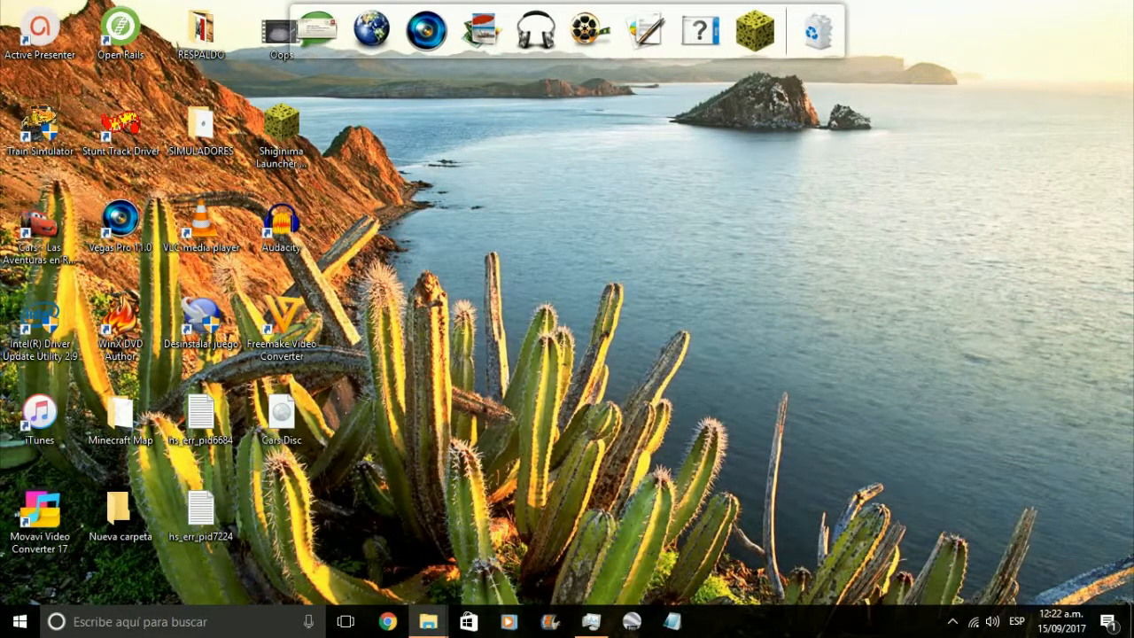
mouse_move(623, 472)
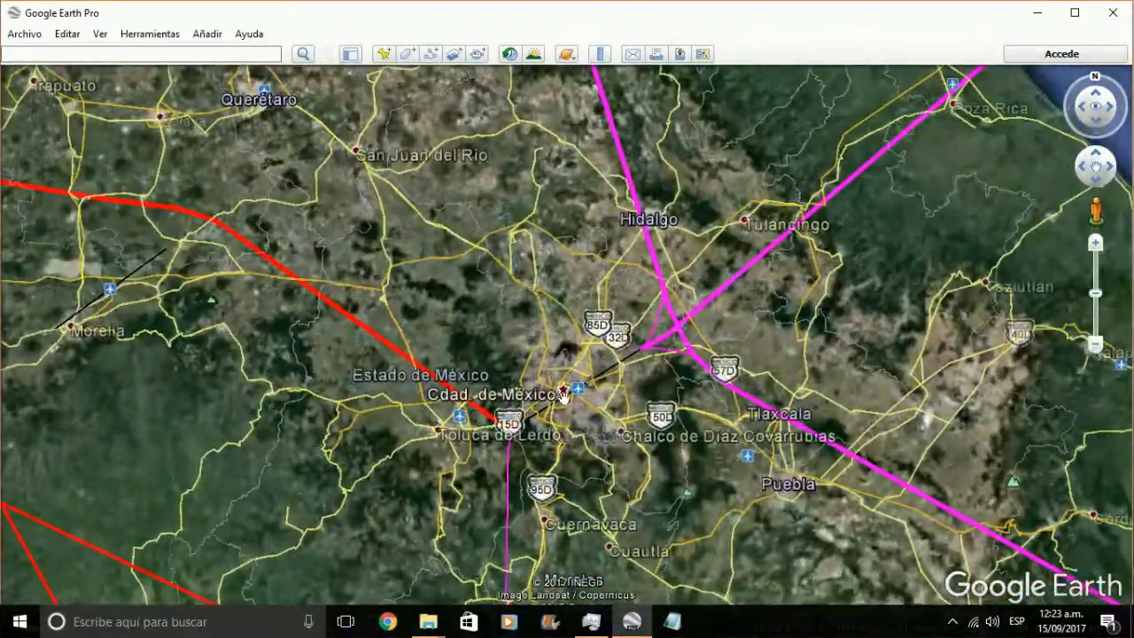
Step: Zoom onto the Mexico City runway and launch the F-16 flight from the current view
scroll("down", 3)
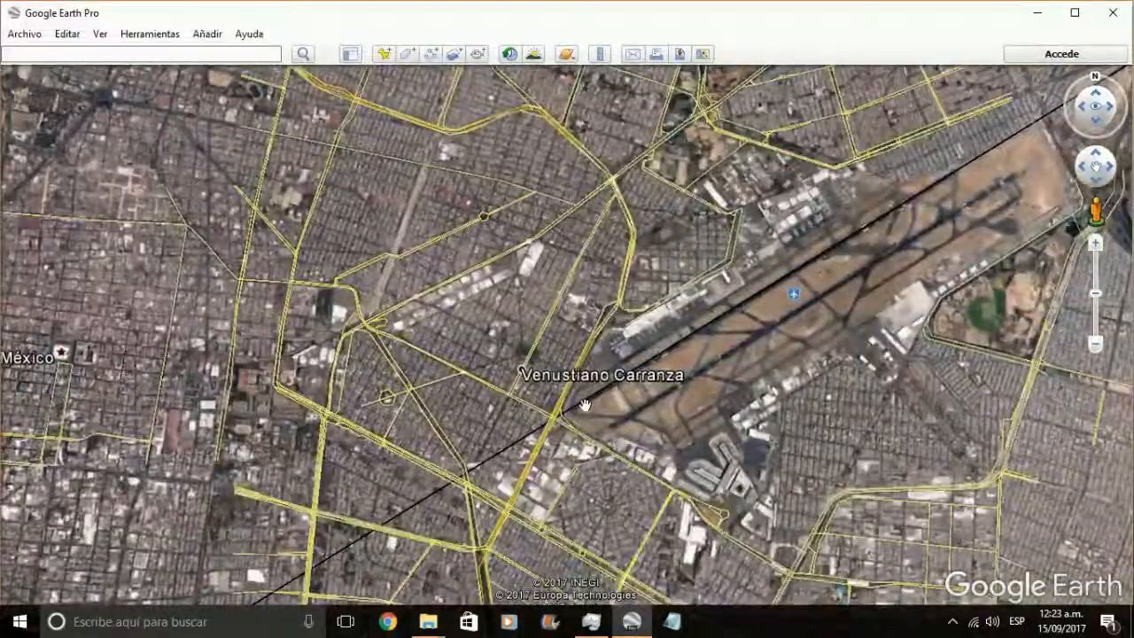
scroll("down", 3)
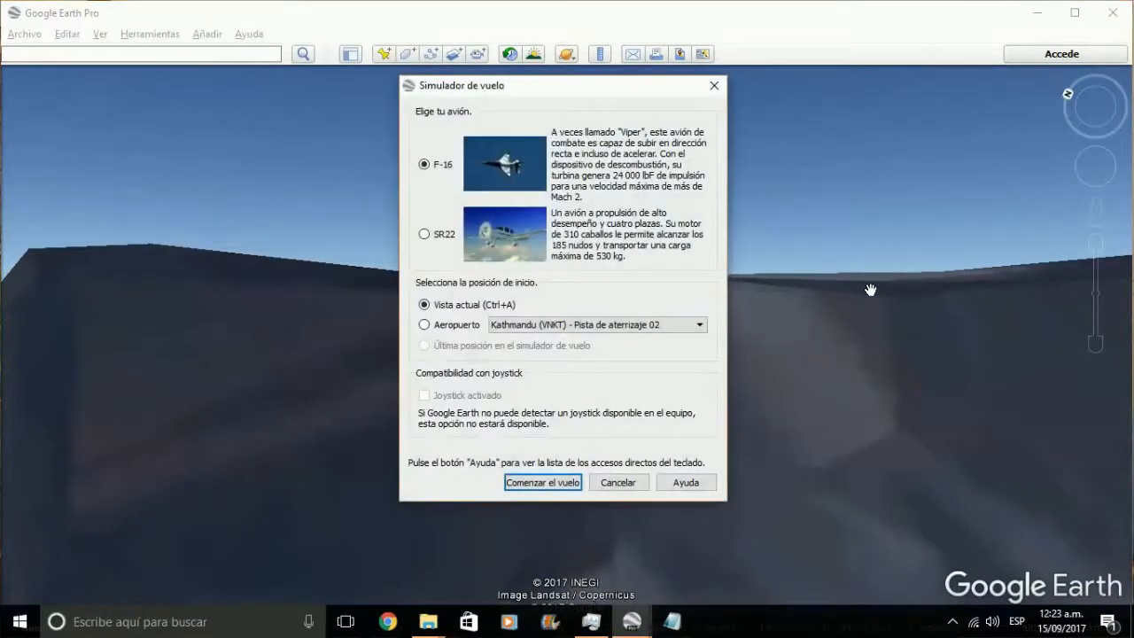
left_click(542, 482)
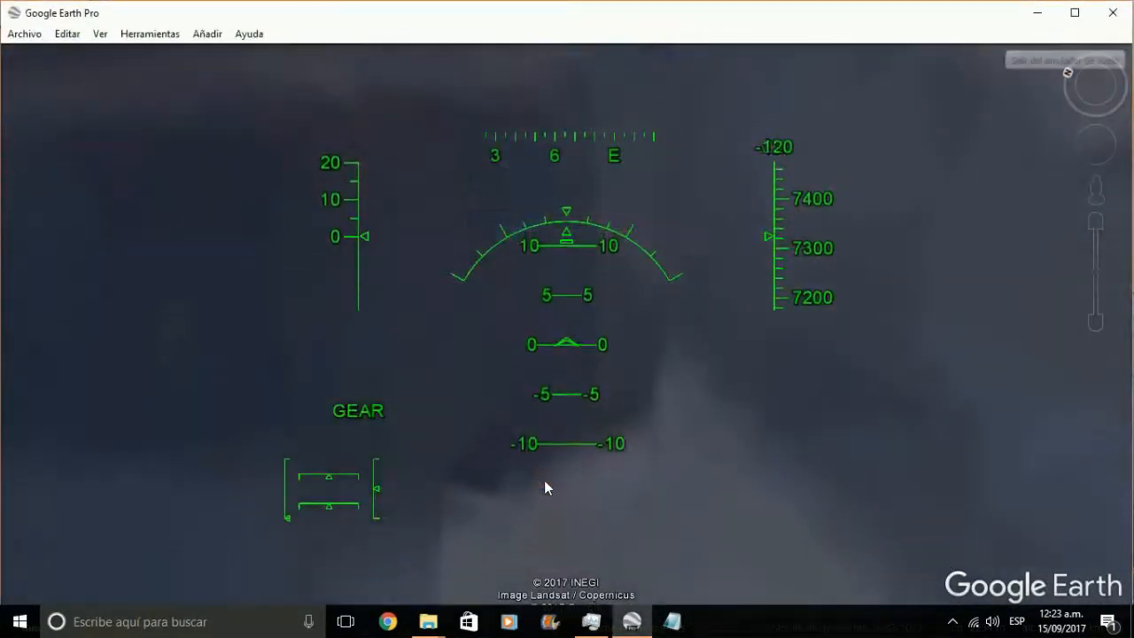